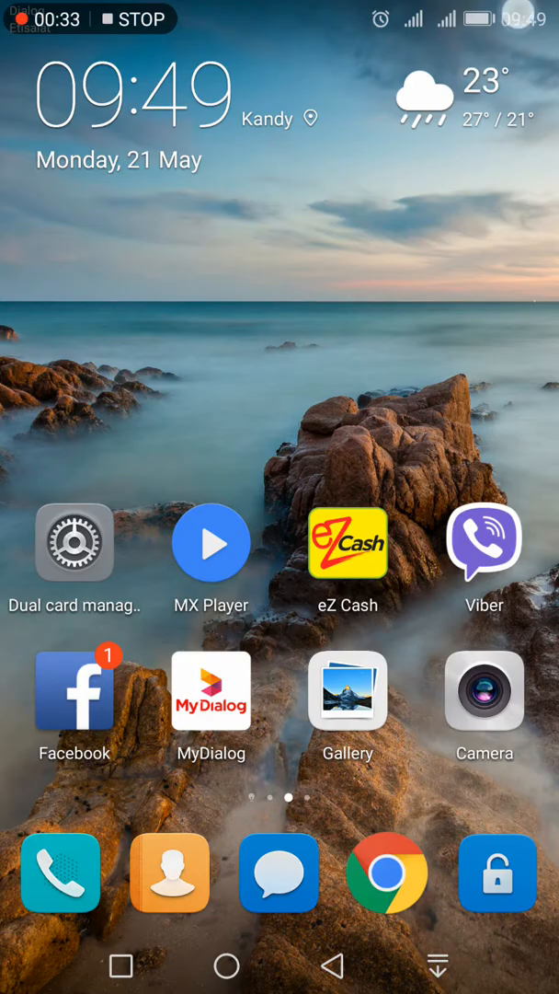
- Open Settings and go to Apps to see every installed app with its size
left_click(75, 541)
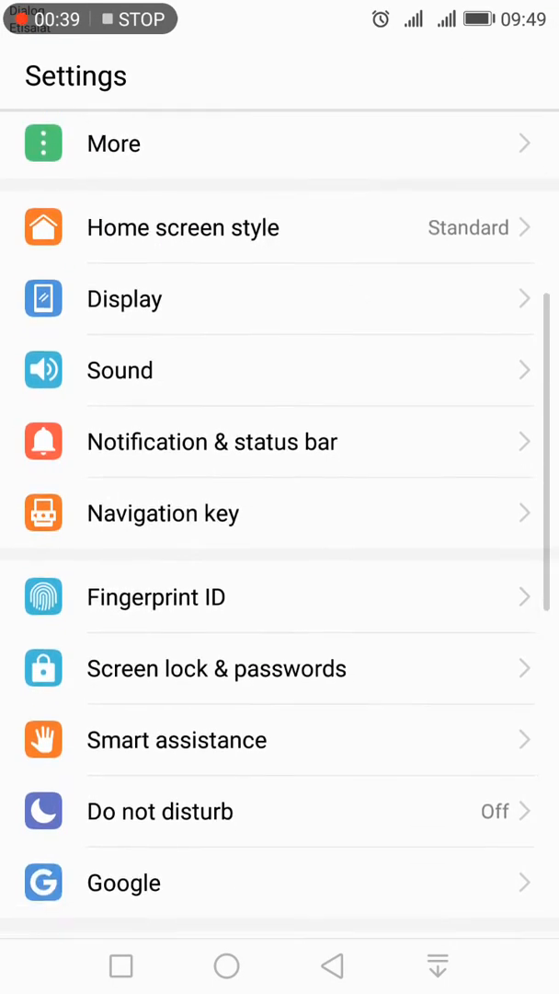
scroll("down", 3)
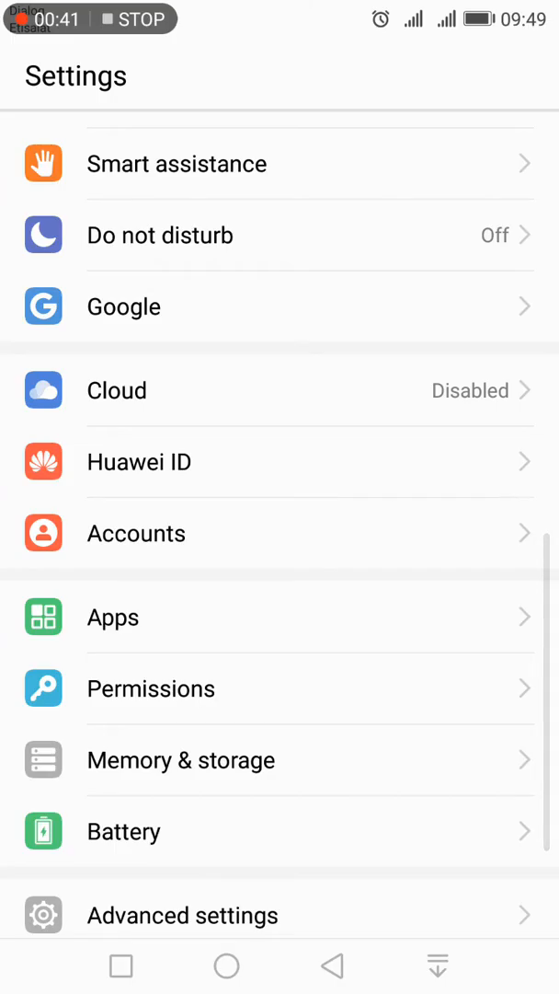
left_click(113, 617)
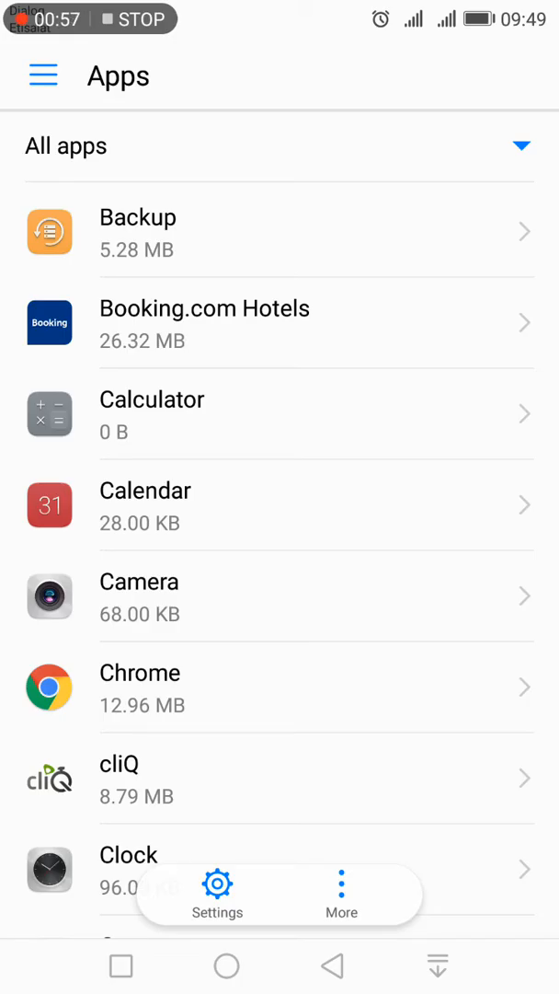
- Open Booking.com Hotels in the app list, choose Uninstall, and answer the confirmation
left_click(204, 322)
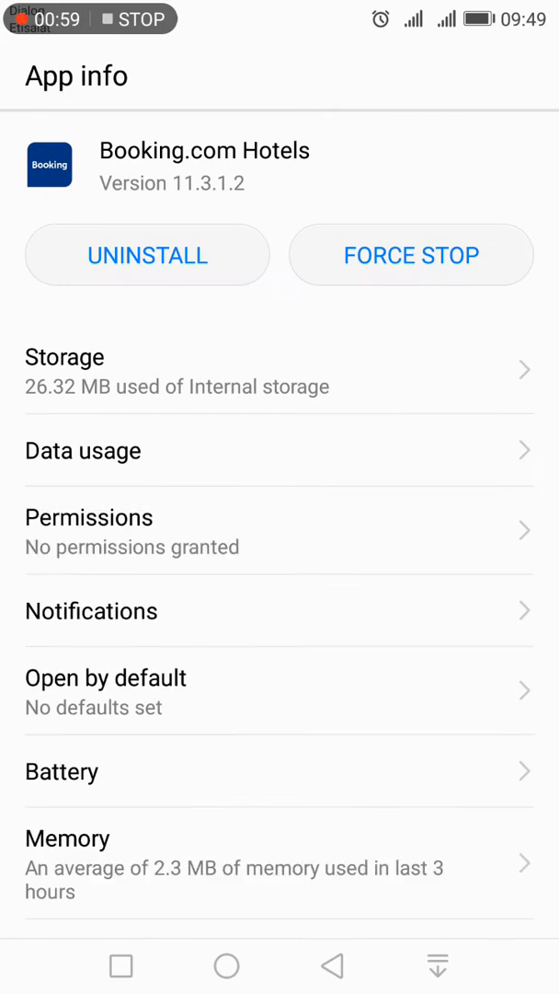
left_click(147, 255)
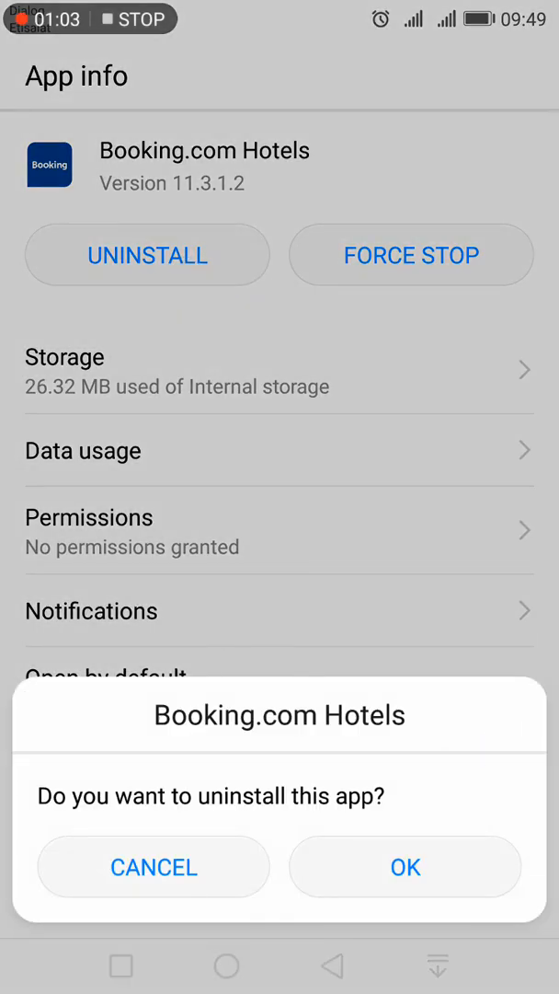
left_click(153, 866)
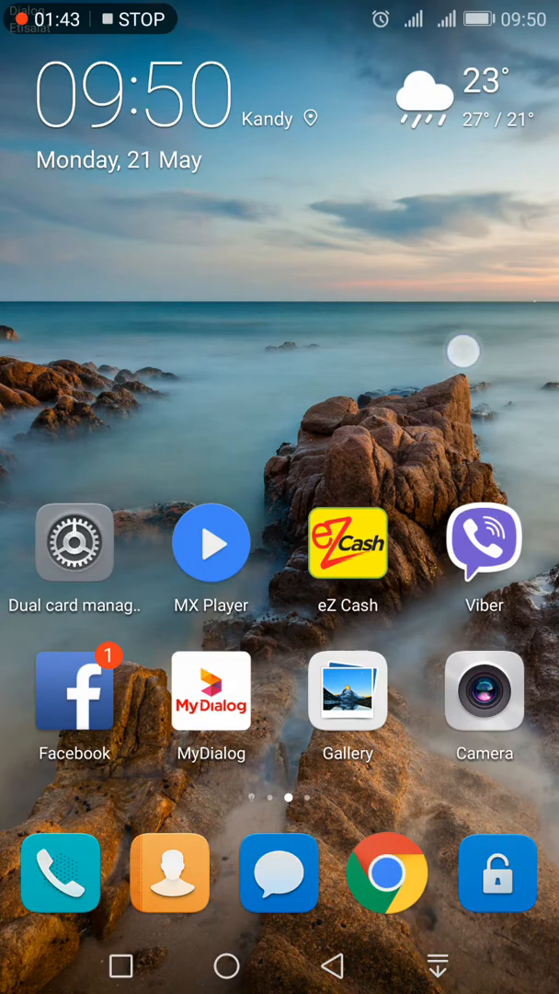
- Launch Files, clear running apps, reopen Files and open the Download folder with the imo package
scroll("left", 3)
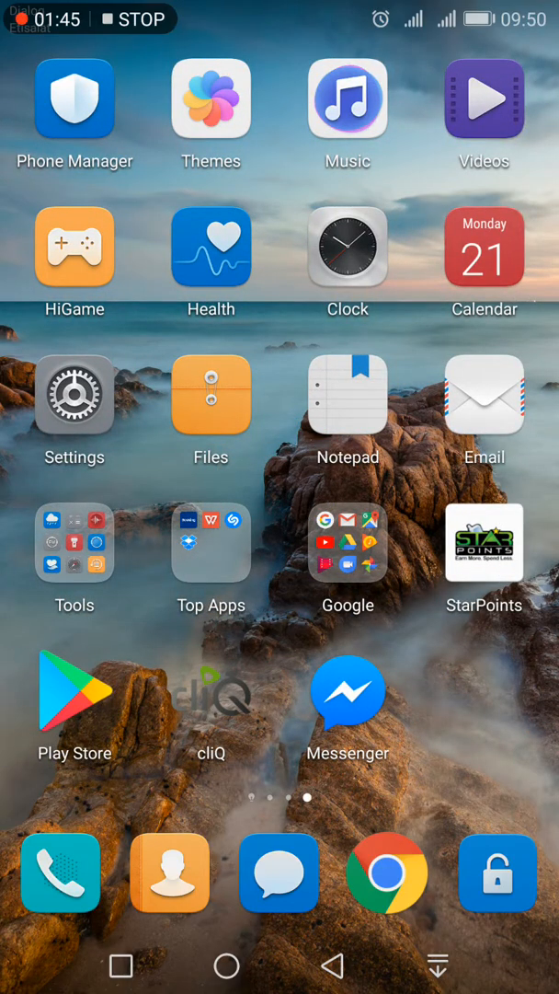
left_click(210, 395)
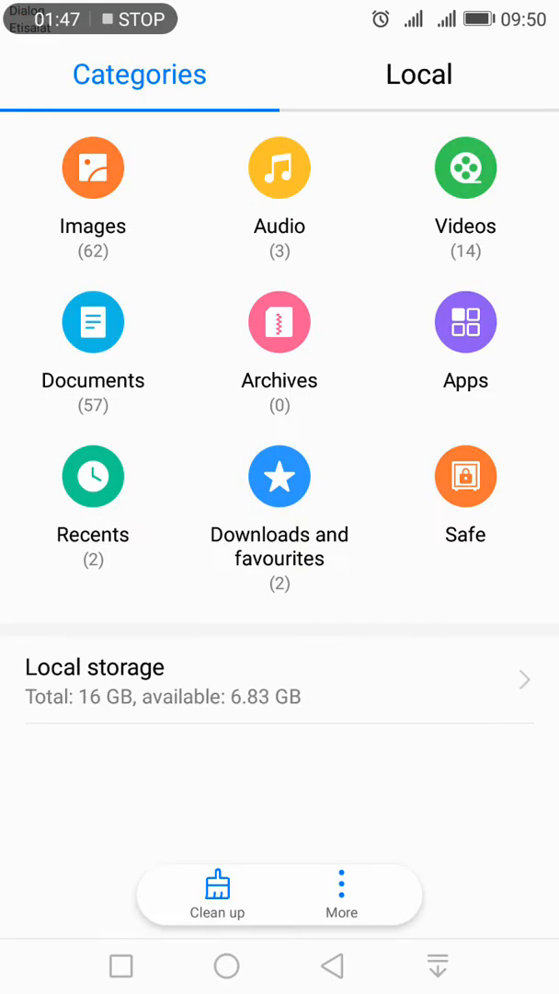
left_click(419, 74)
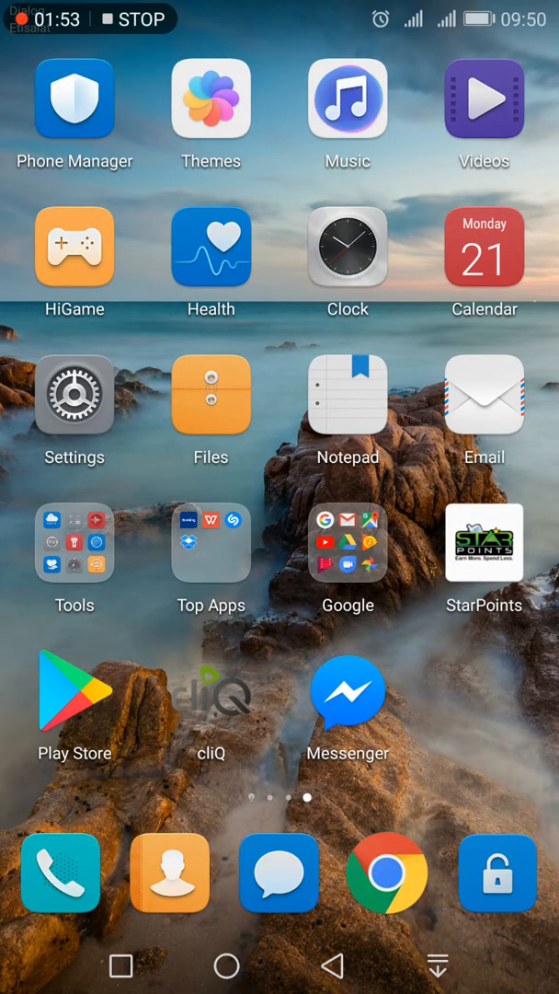
left_click(210, 396)
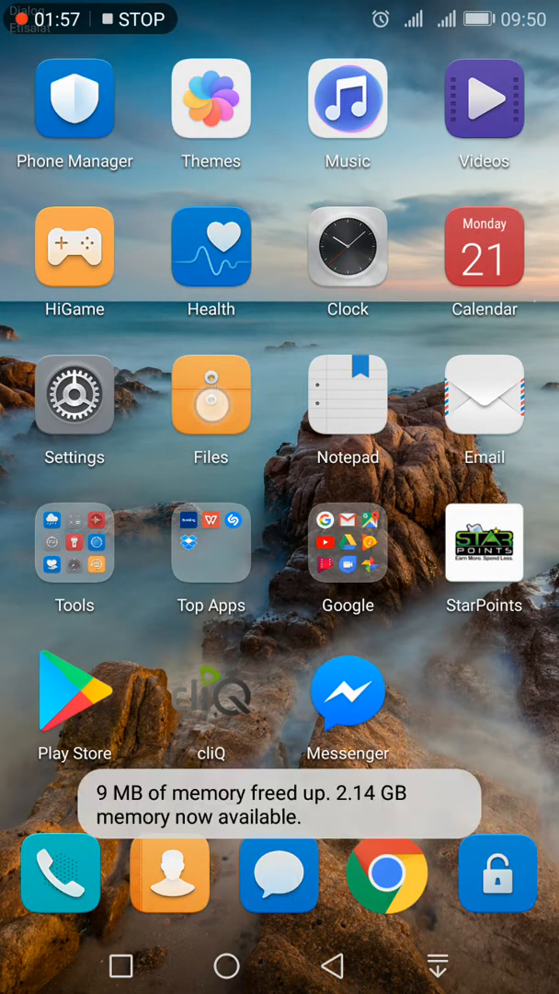
left_click(210, 396)
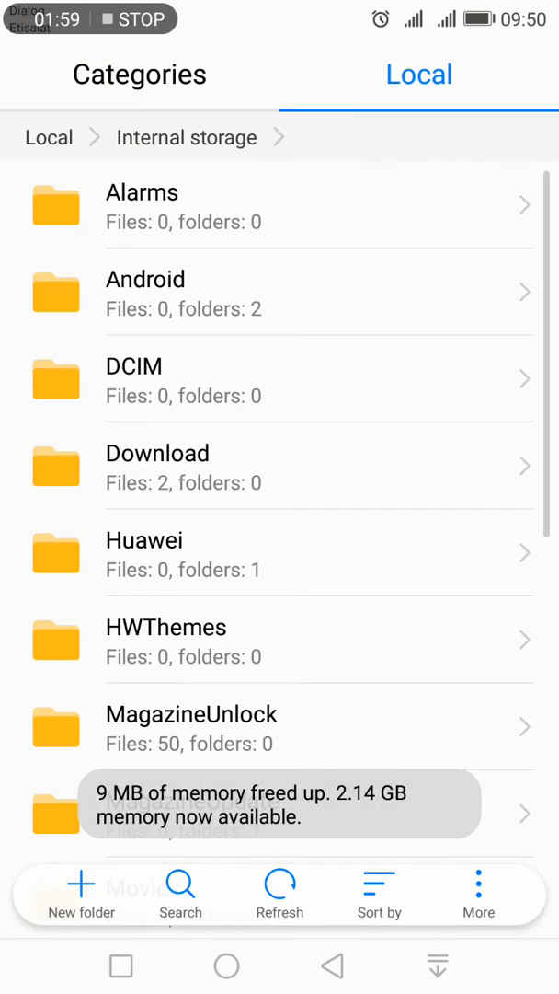
left_click(157, 467)
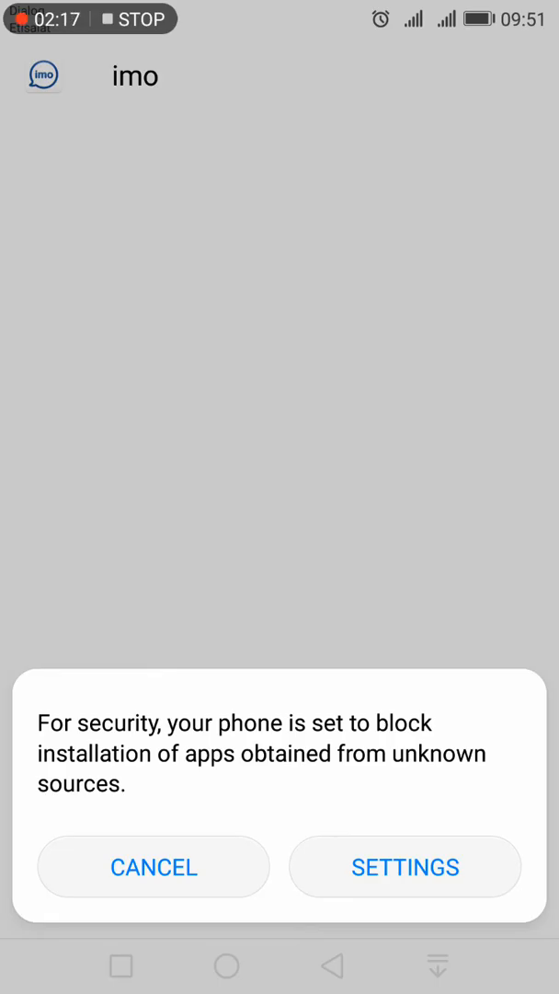
- Enable Unknown sources in Security settings, accept the warning, and return to Download
left_click(405, 865)
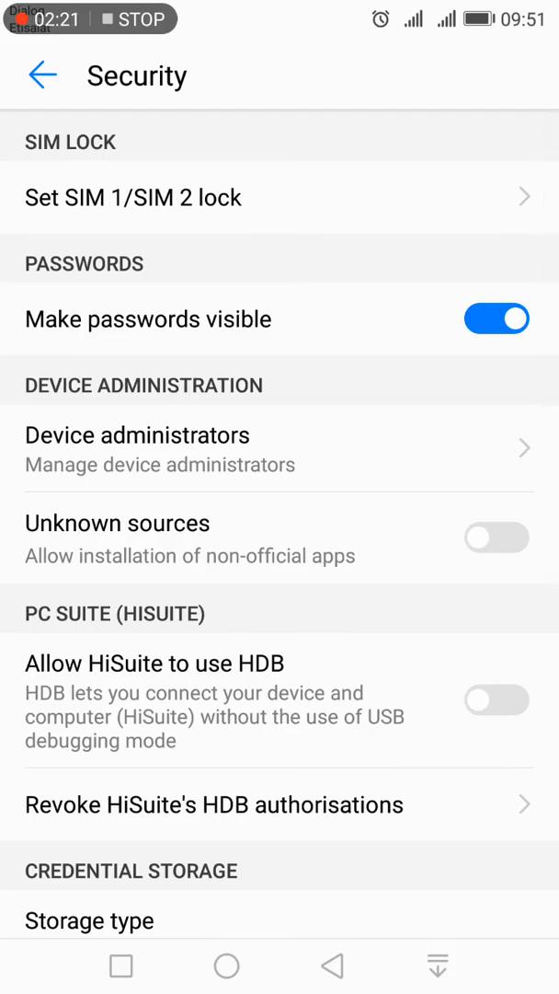
left_click(497, 537)
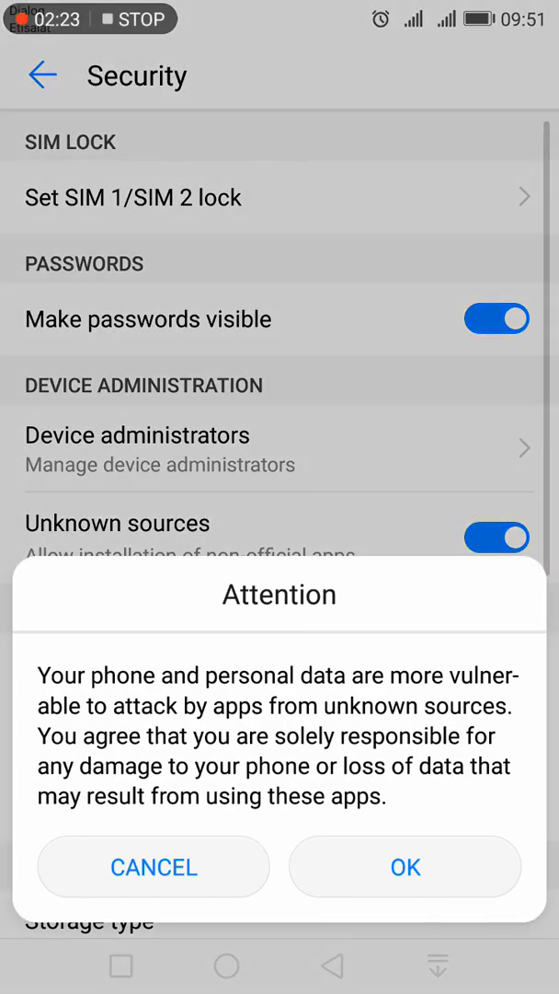
left_click(405, 866)
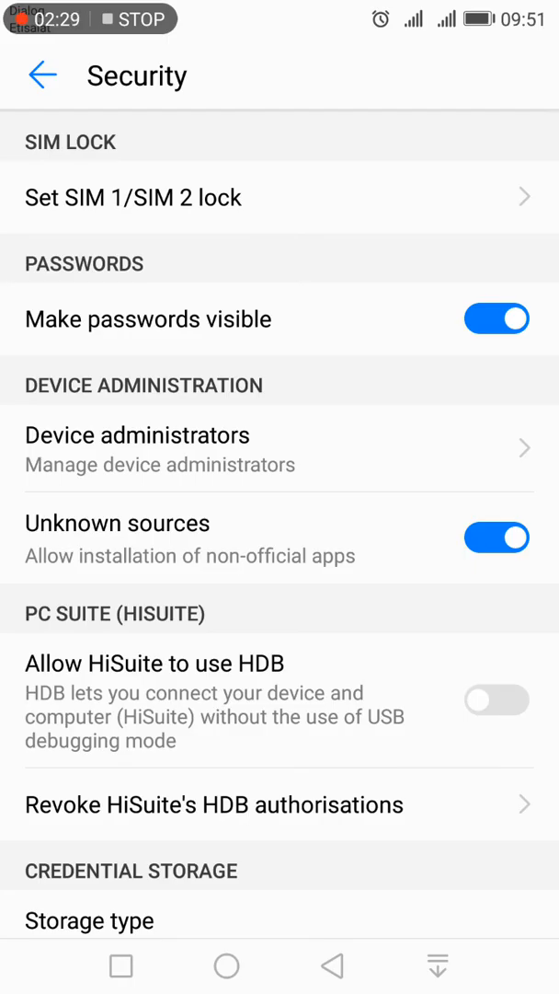
left_click(497, 537)
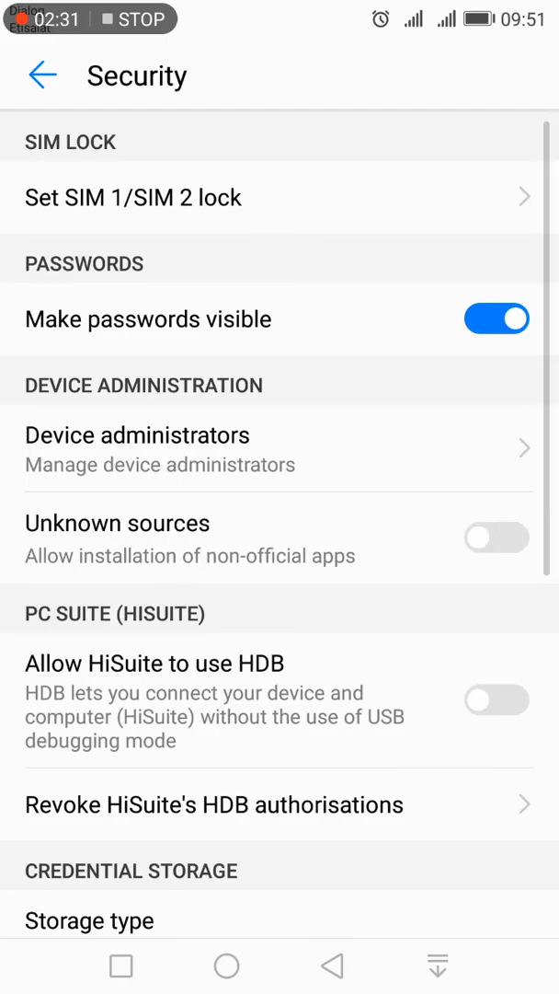
left_click(497, 537)
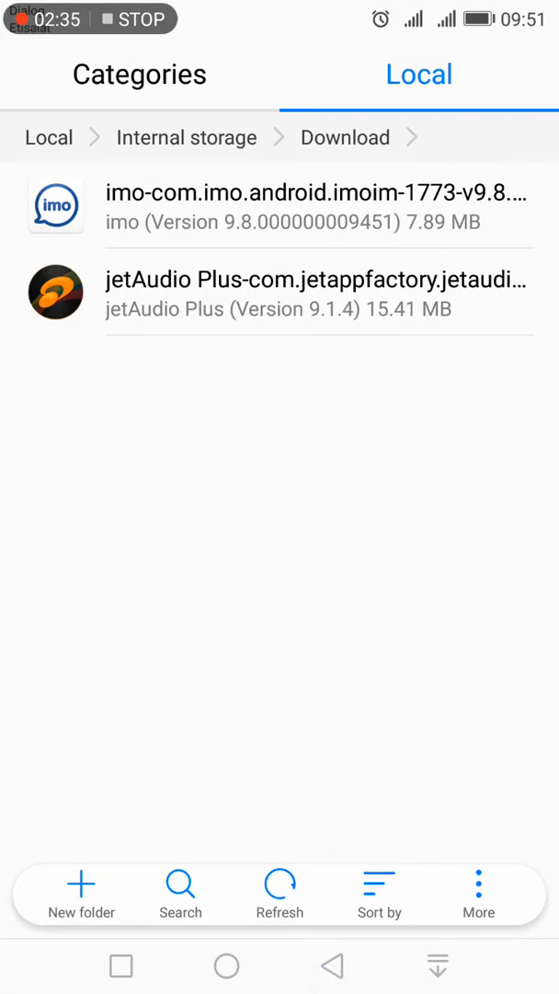
- Install imo from the downloaded package through the permissions screens and close the installer
left_click(320, 204)
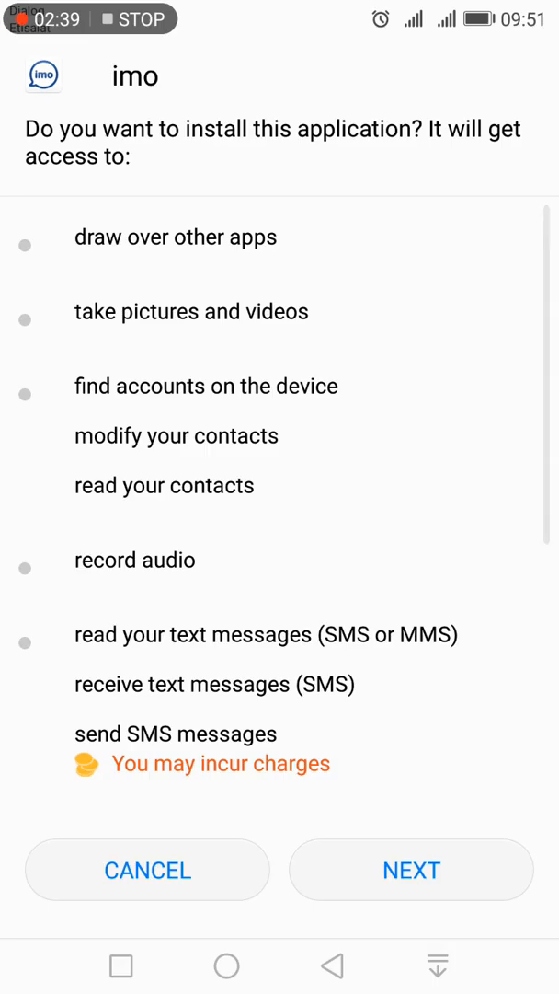
left_click(411, 870)
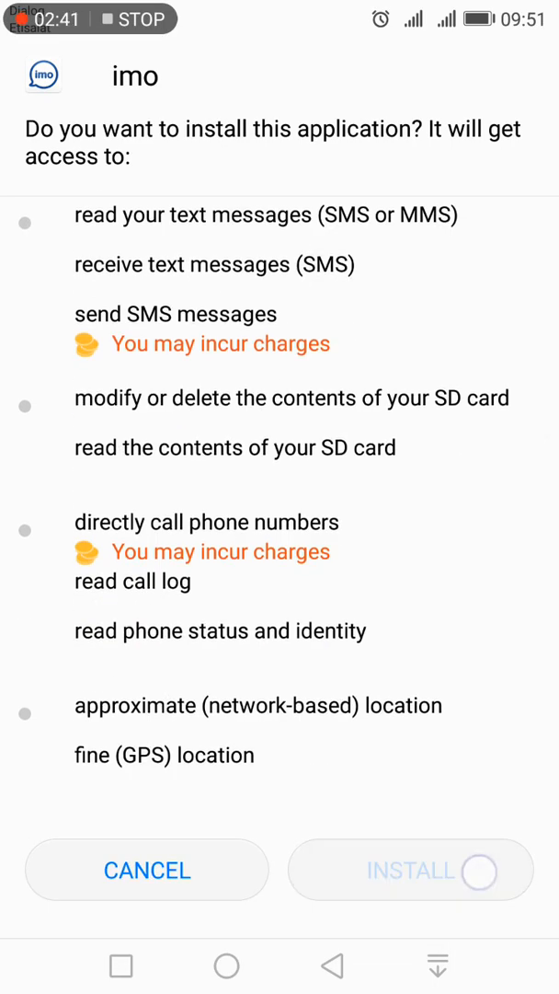
left_click(410, 870)
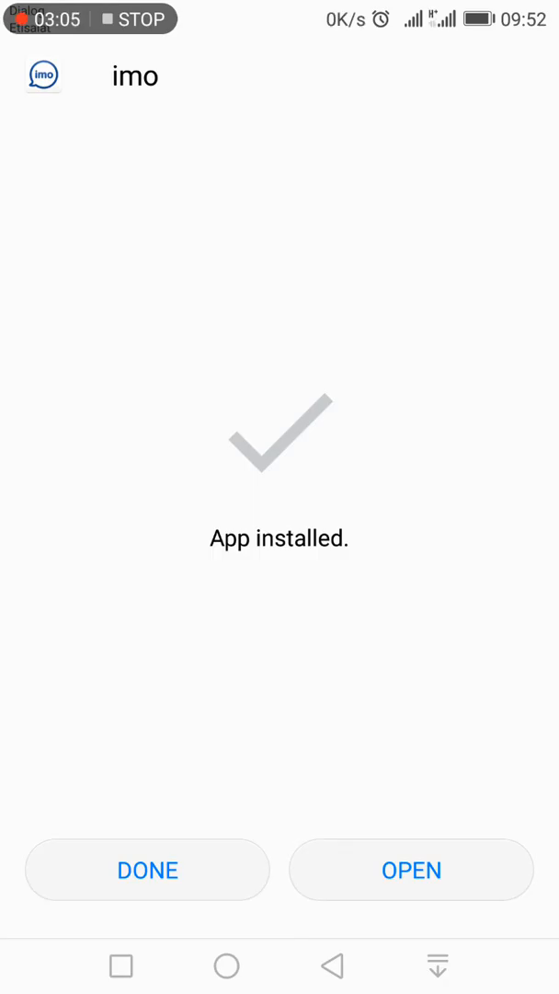
left_click(147, 870)
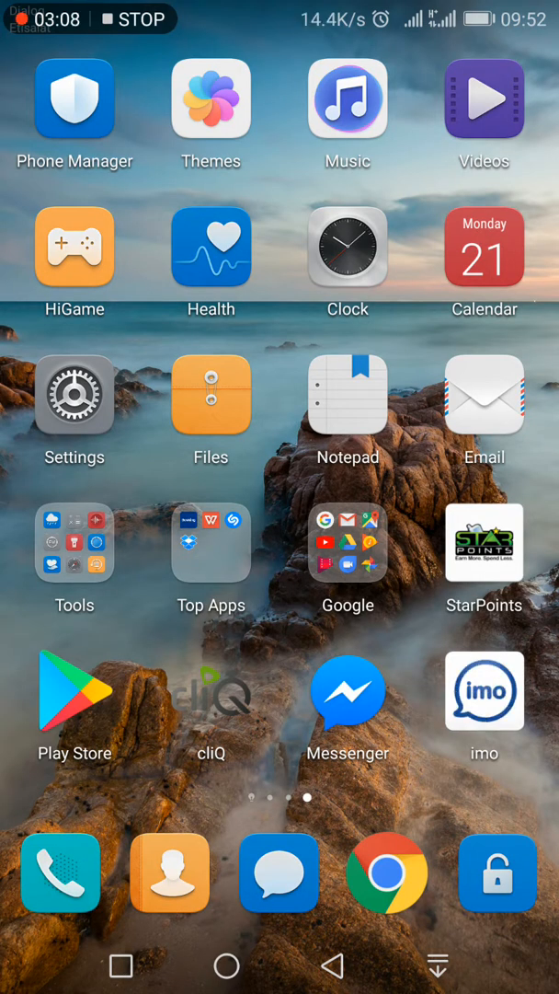
left_click(348, 690)
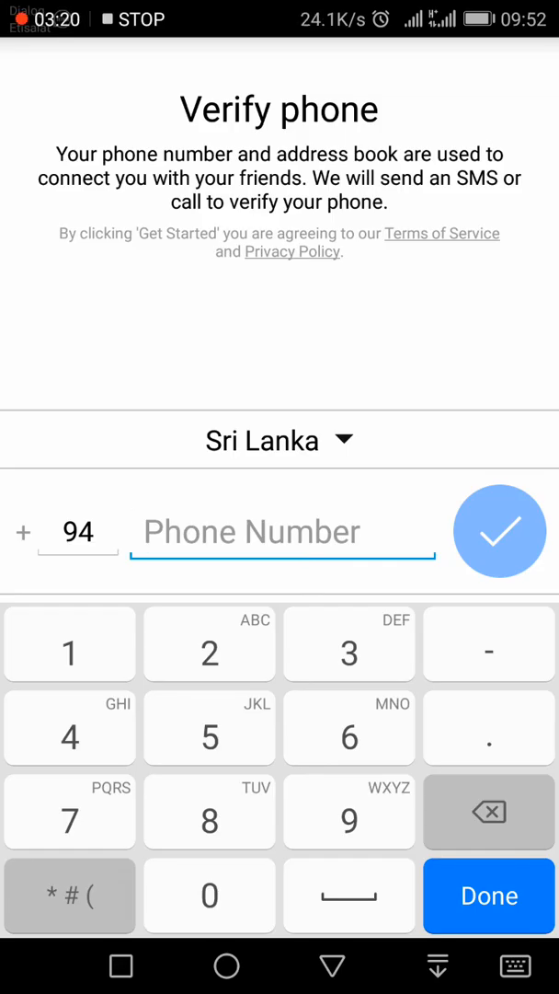
type("7716")
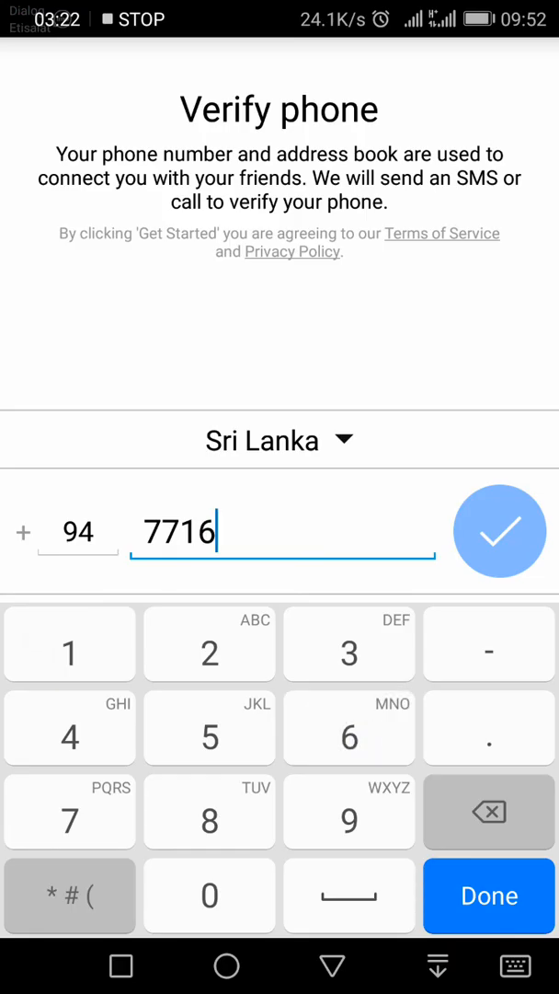
type("02158")
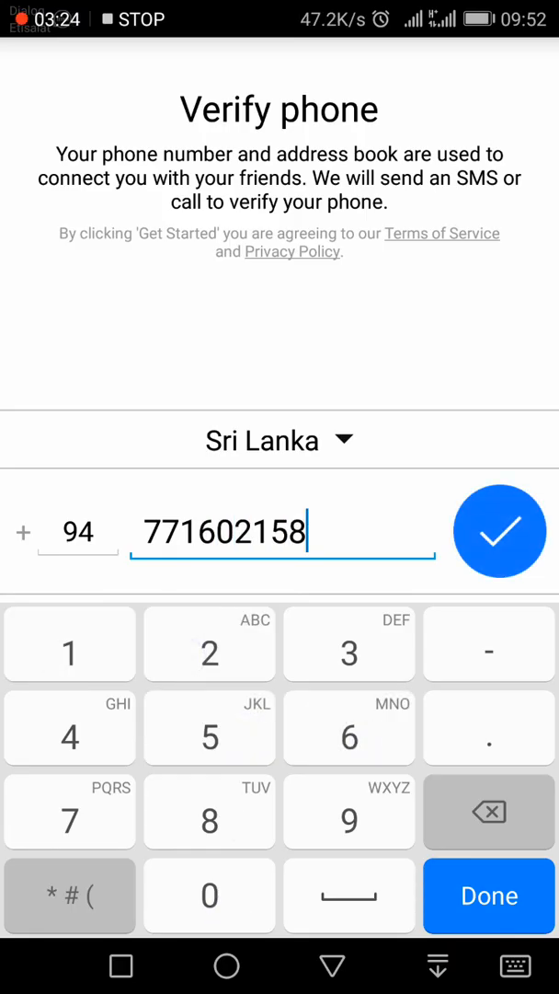
left_click(499, 531)
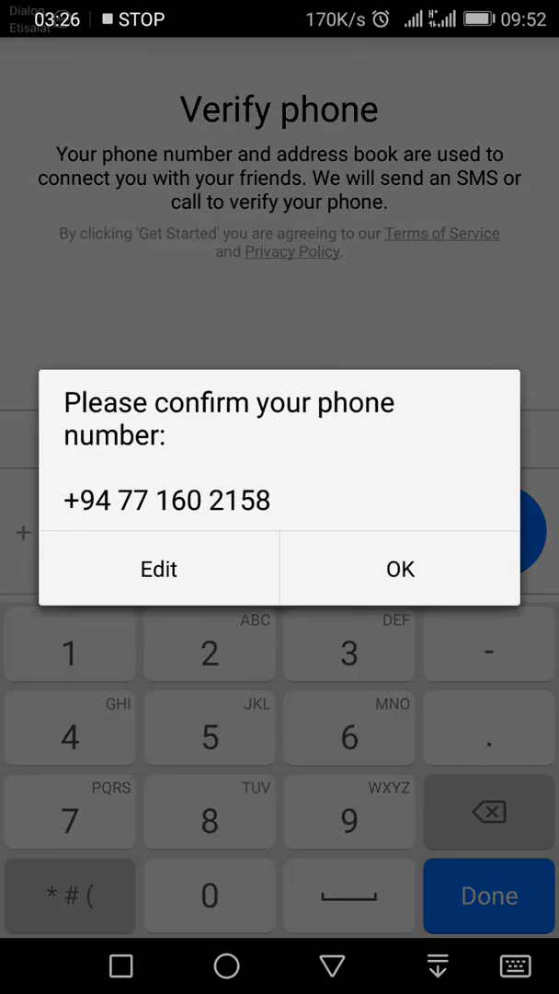
left_click(158, 568)
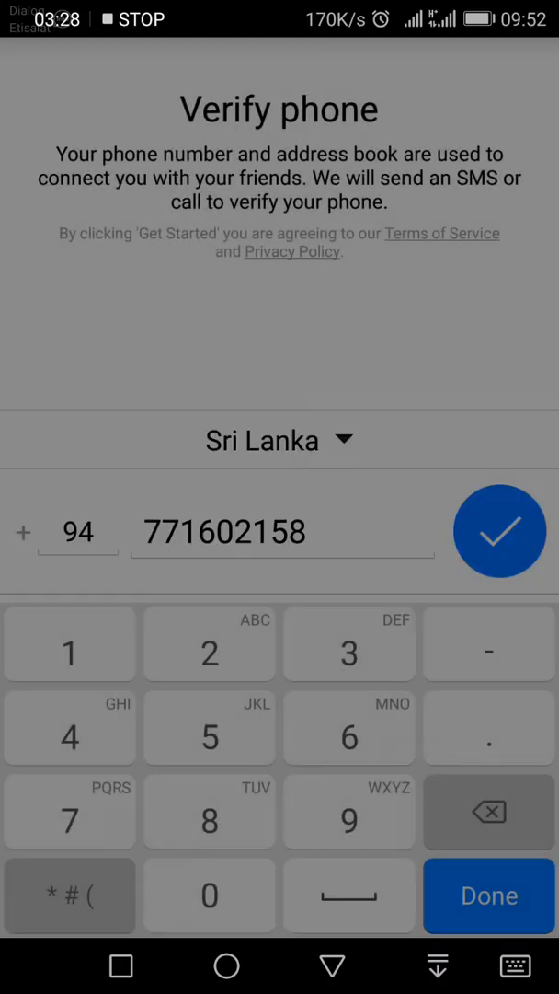
left_click(500, 530)
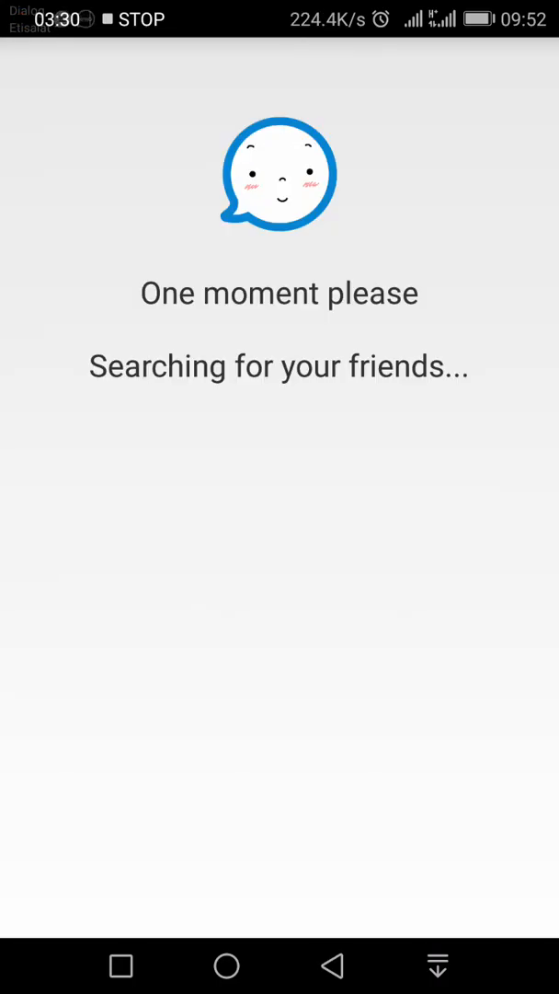